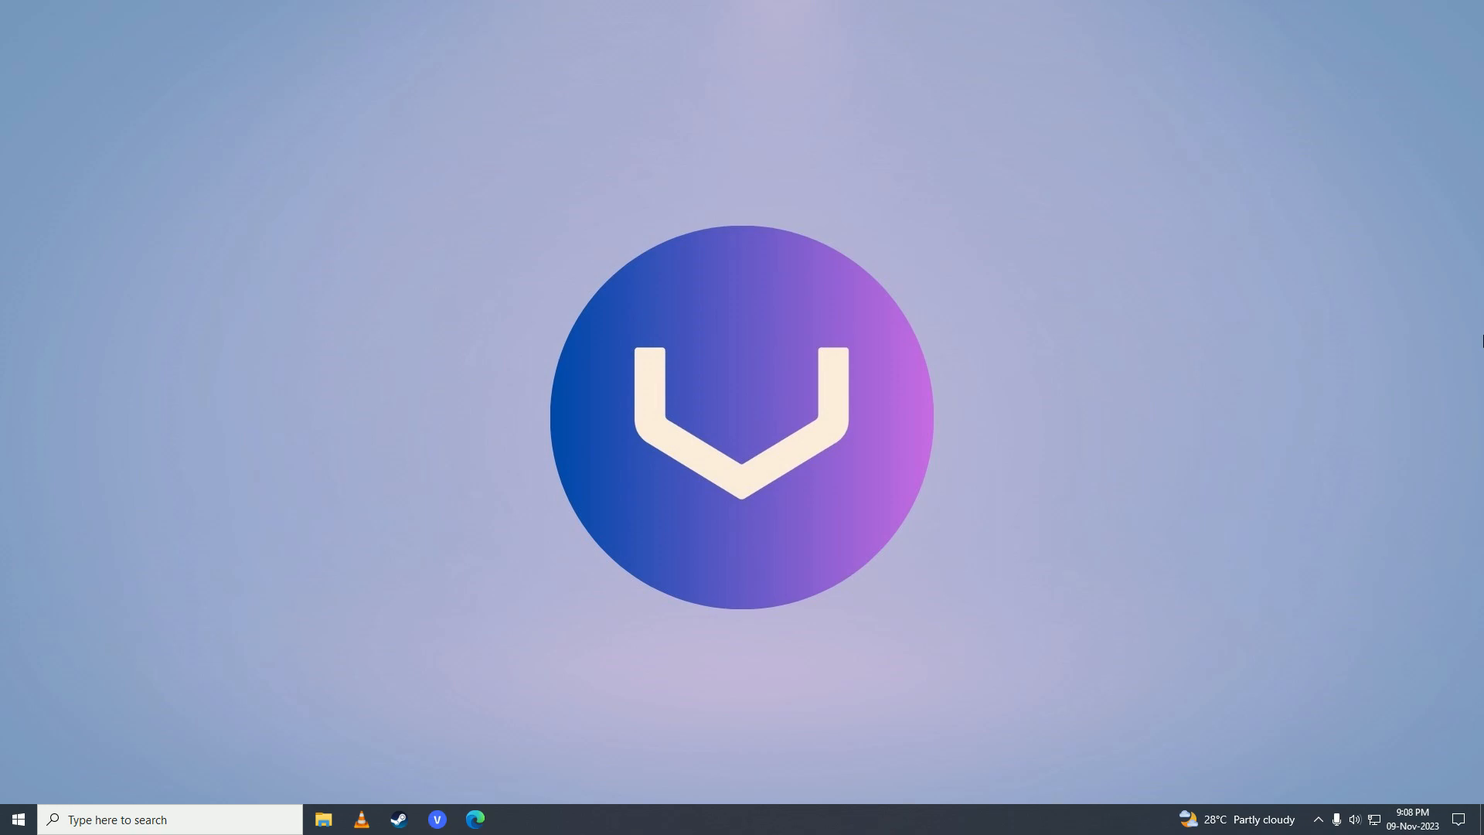
{"action": "mouse_move", "coordinate": [523, 764]}
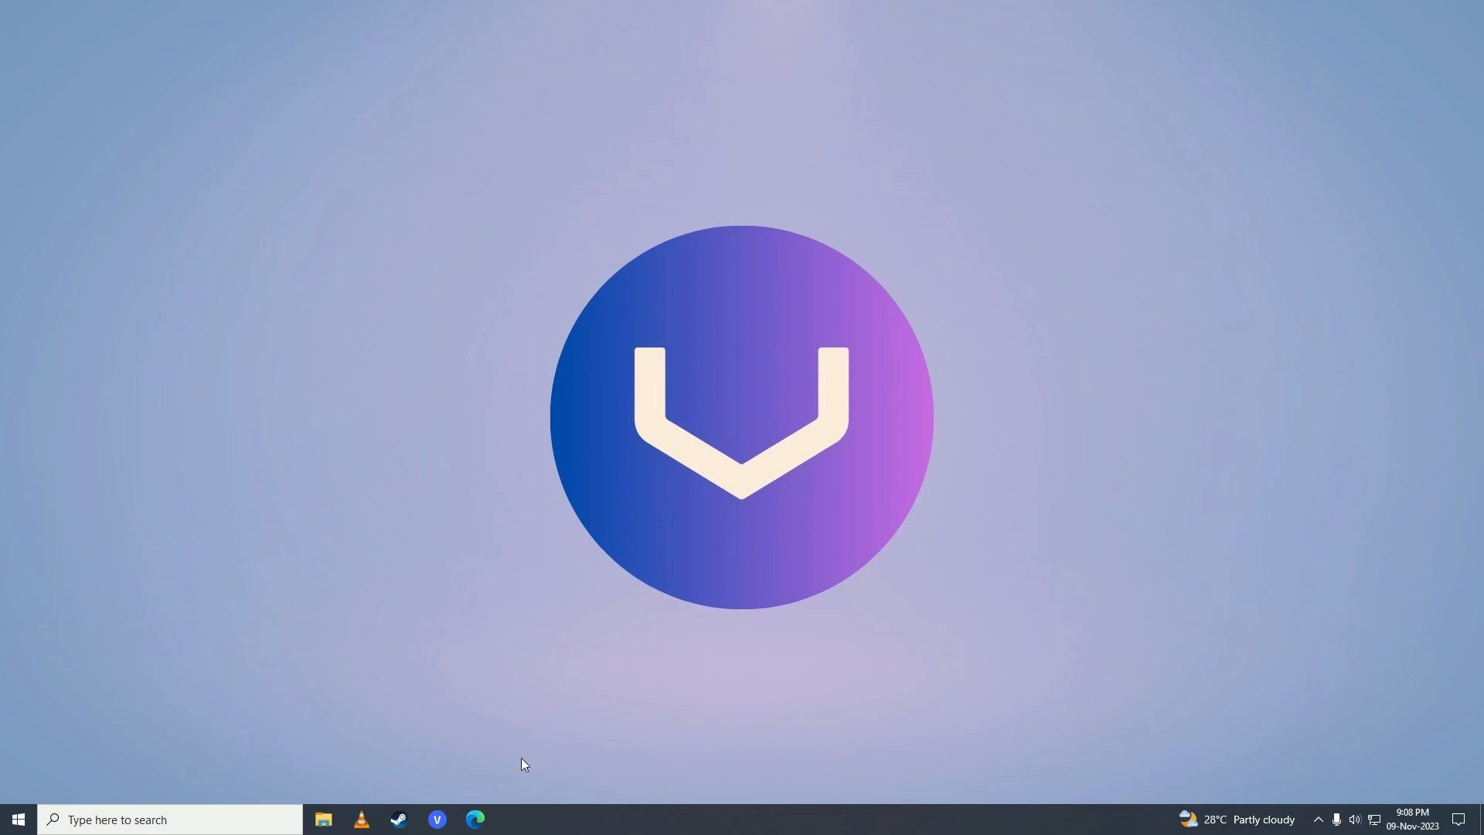
Launch Edge from the taskbar and reach Extensions via the Settings and more menu
{"action": "left_click", "coordinate": [476, 819]}
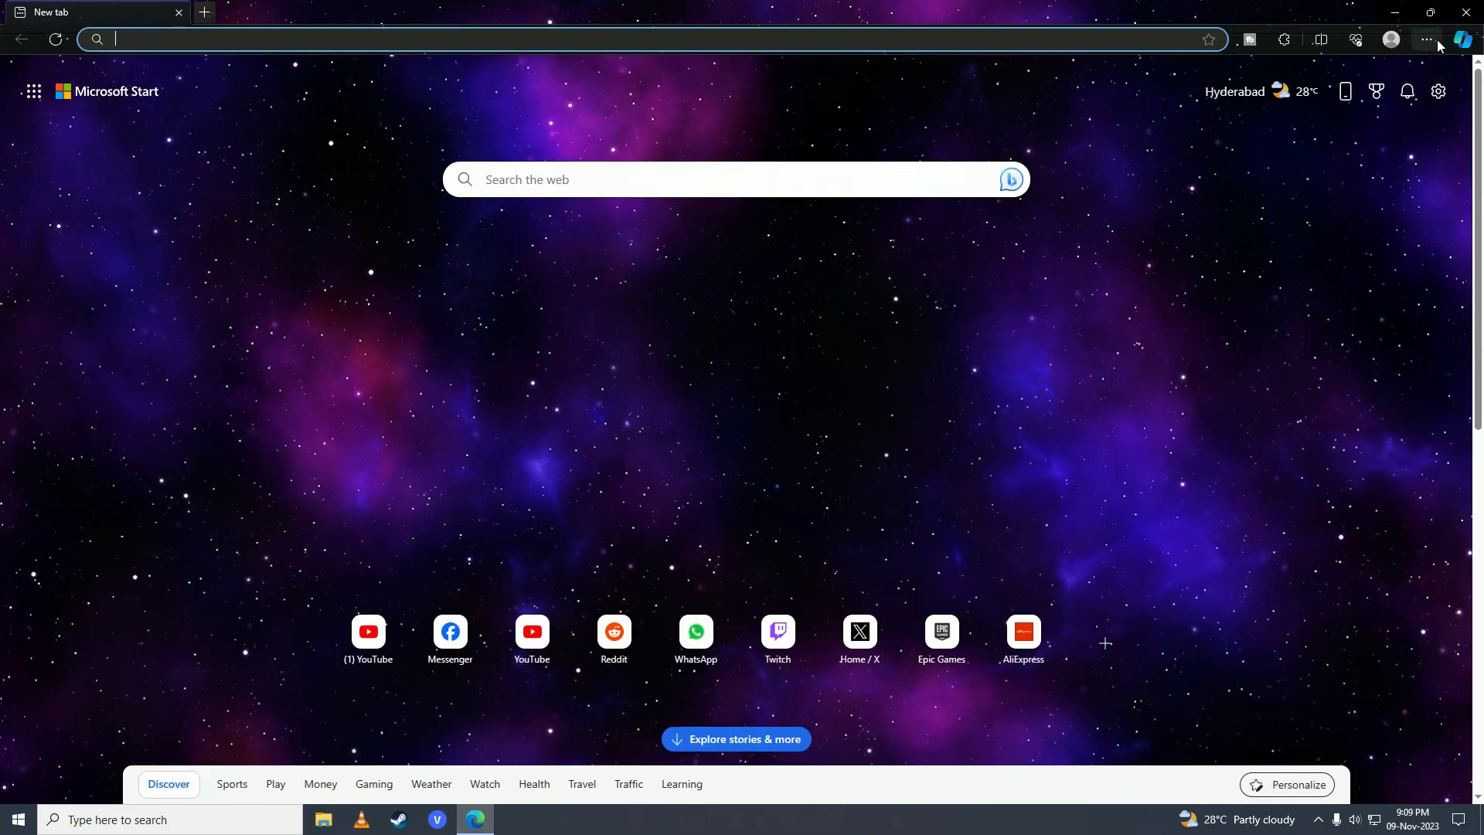
{"action": "left_click", "coordinate": [1429, 39]}
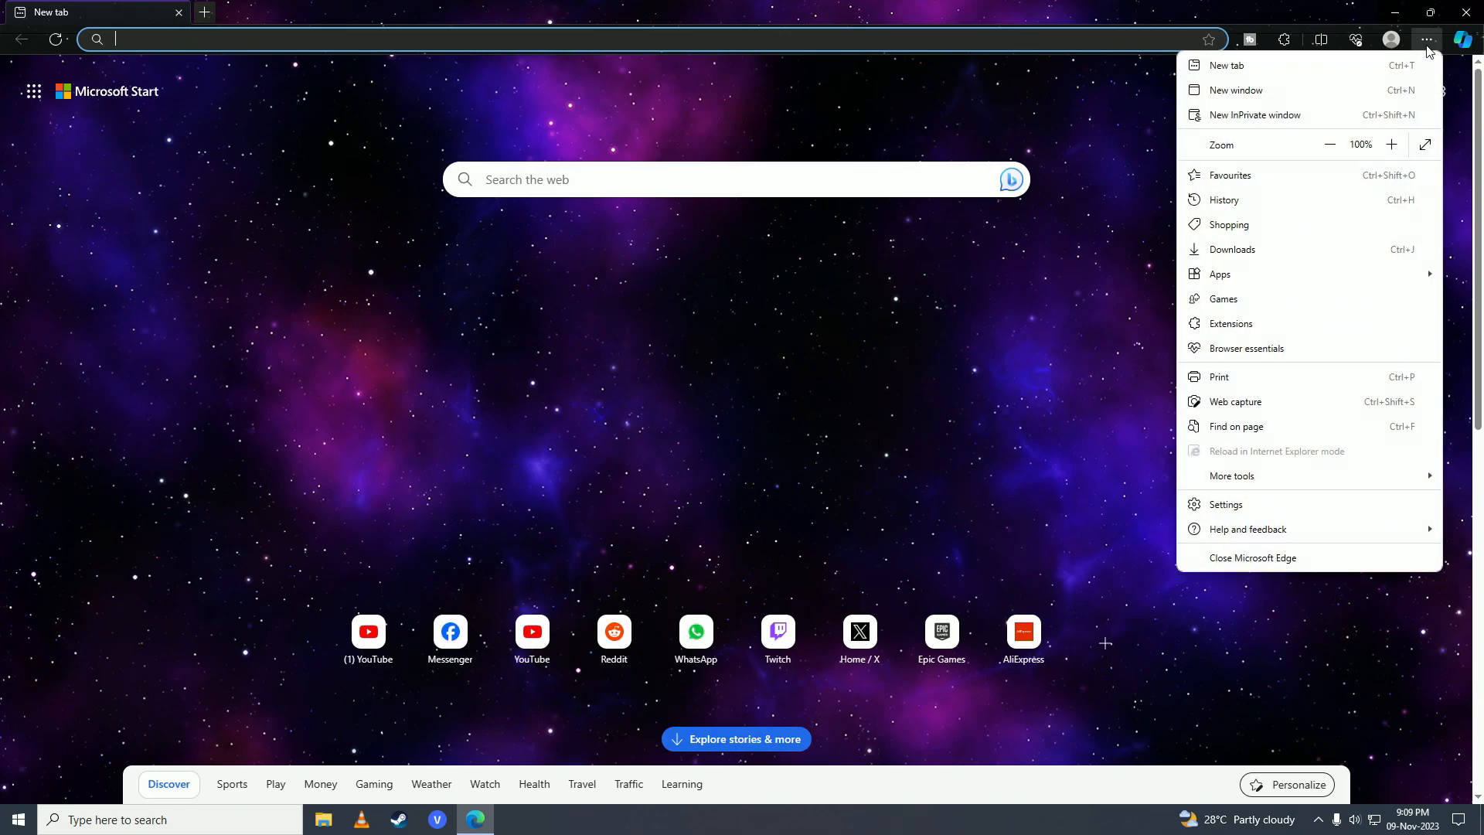
{"action": "mouse_move", "coordinate": [1230, 324]}
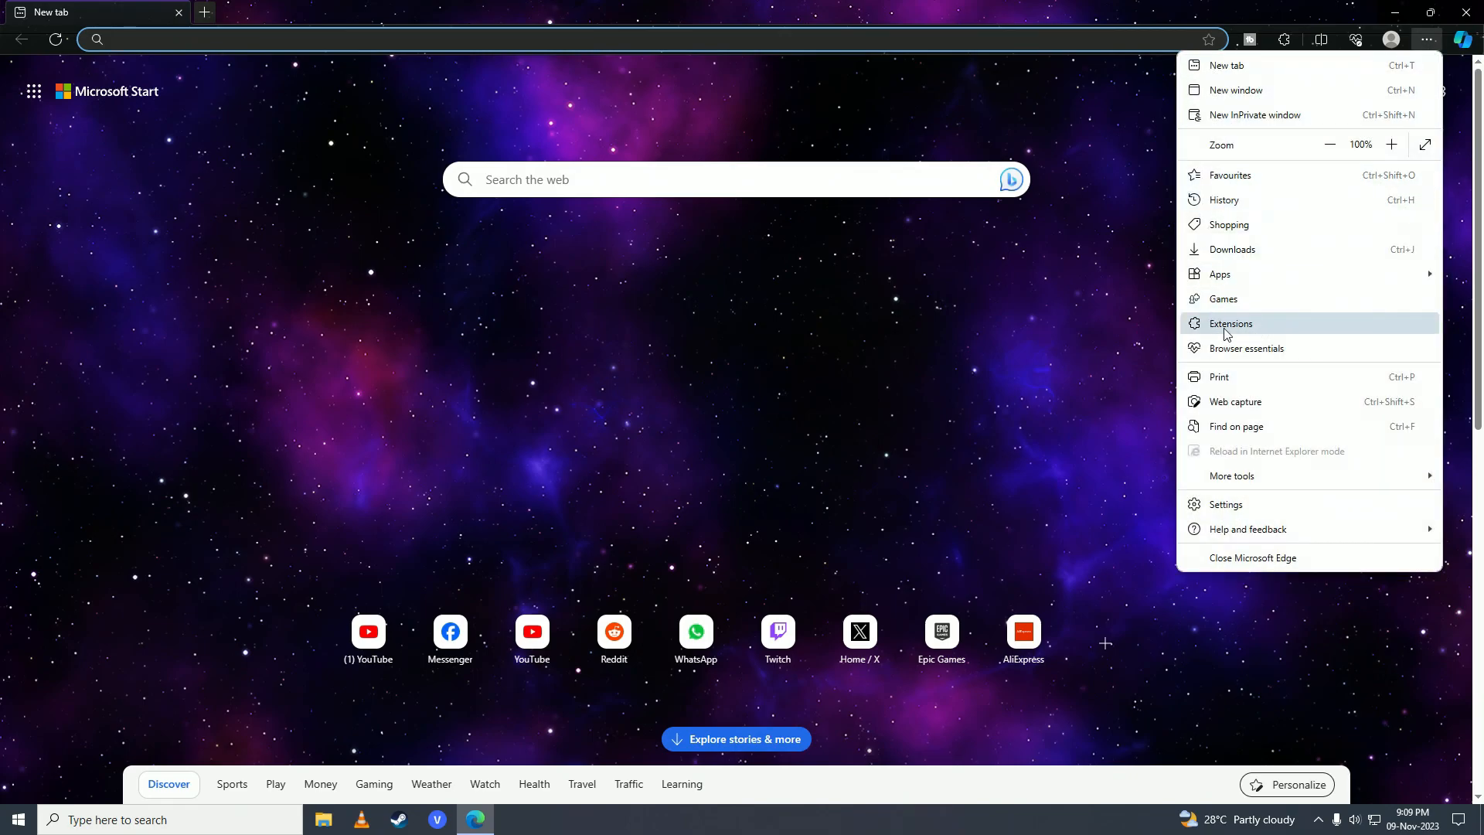
{"action": "left_click", "coordinate": [1231, 324]}
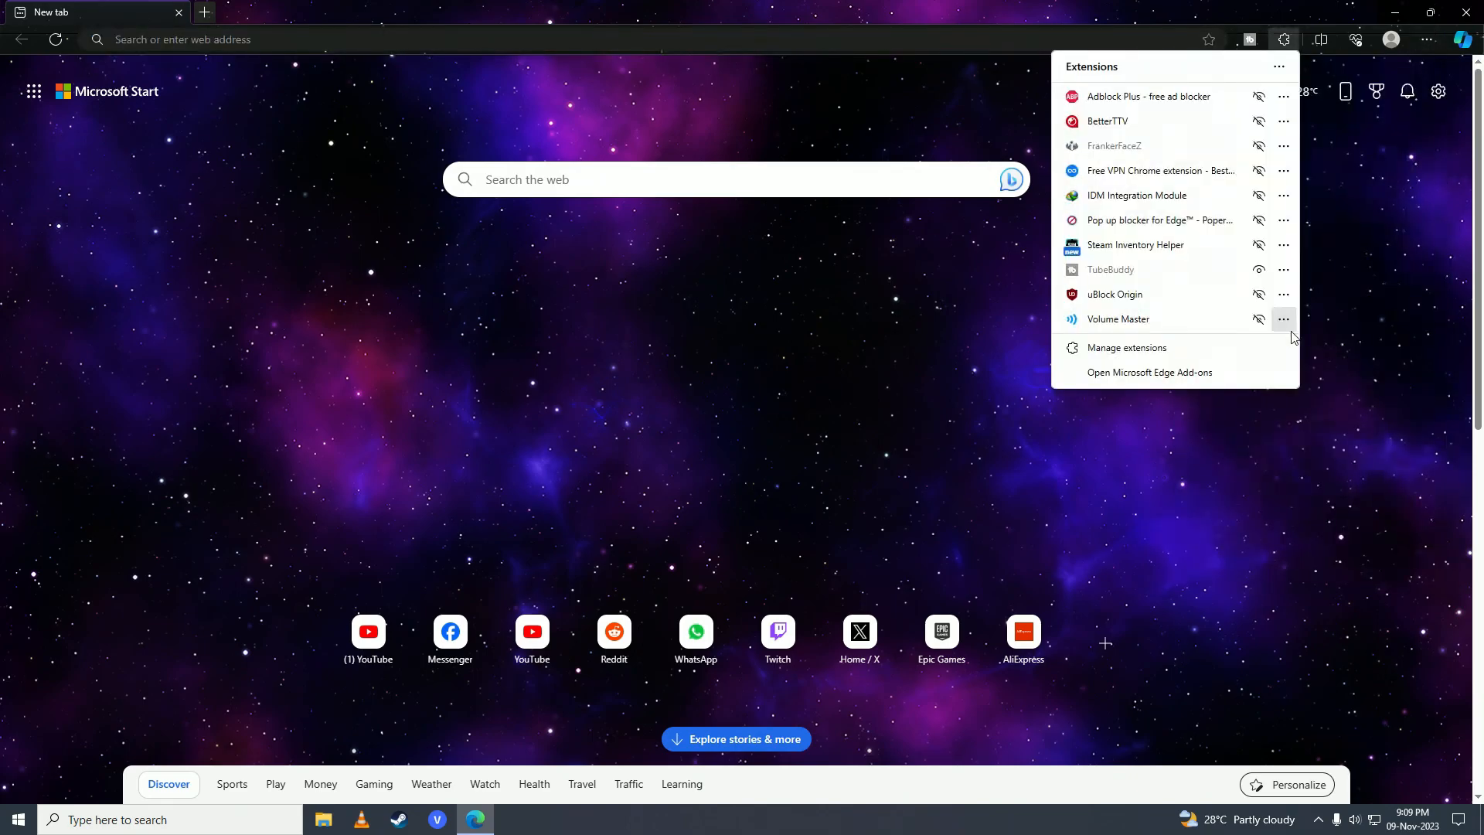
{"action": "mouse_move", "coordinate": [1127, 347]}
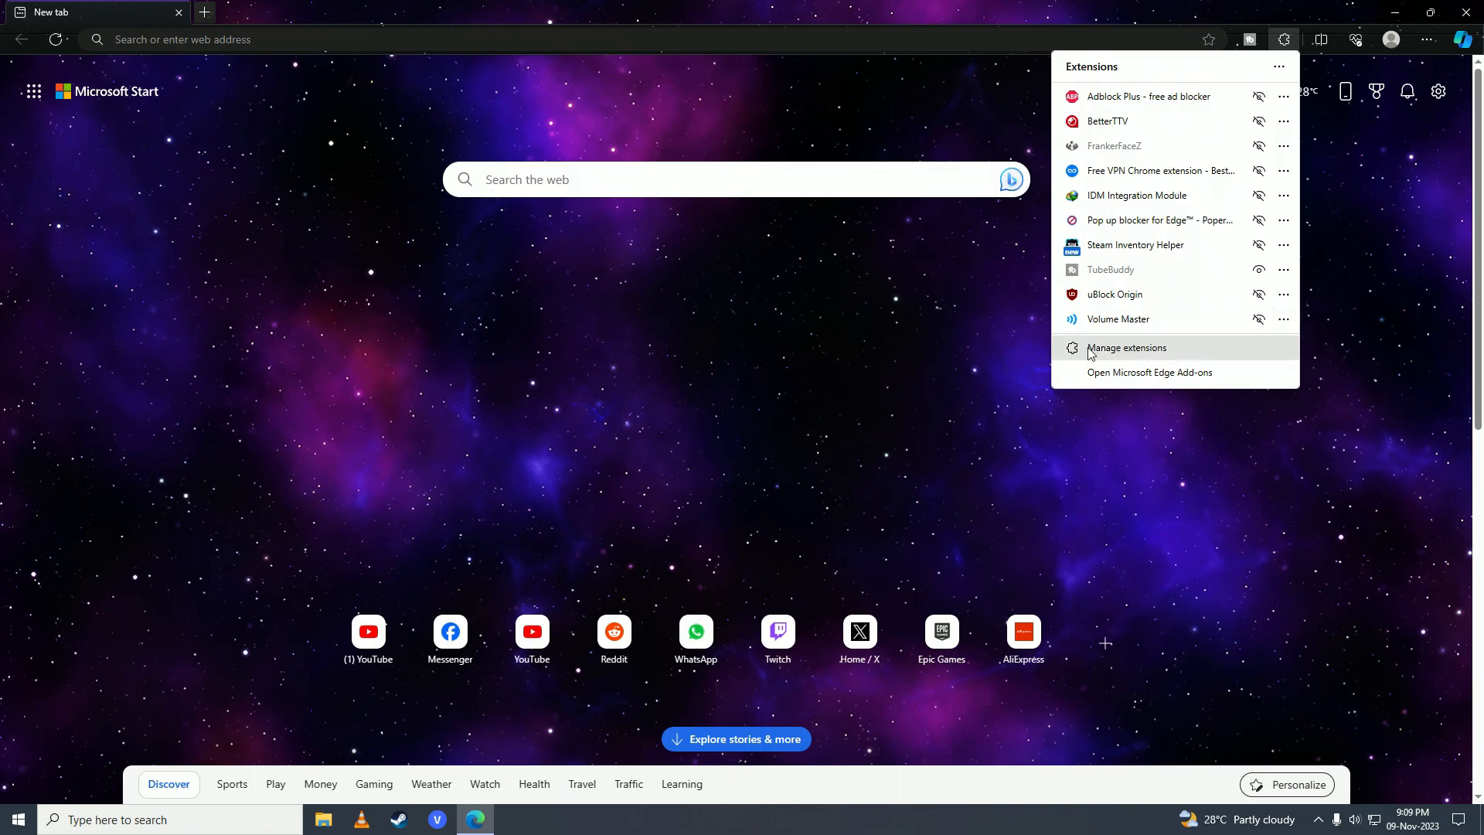
{"action": "mouse_move", "coordinate": [1185, 358]}
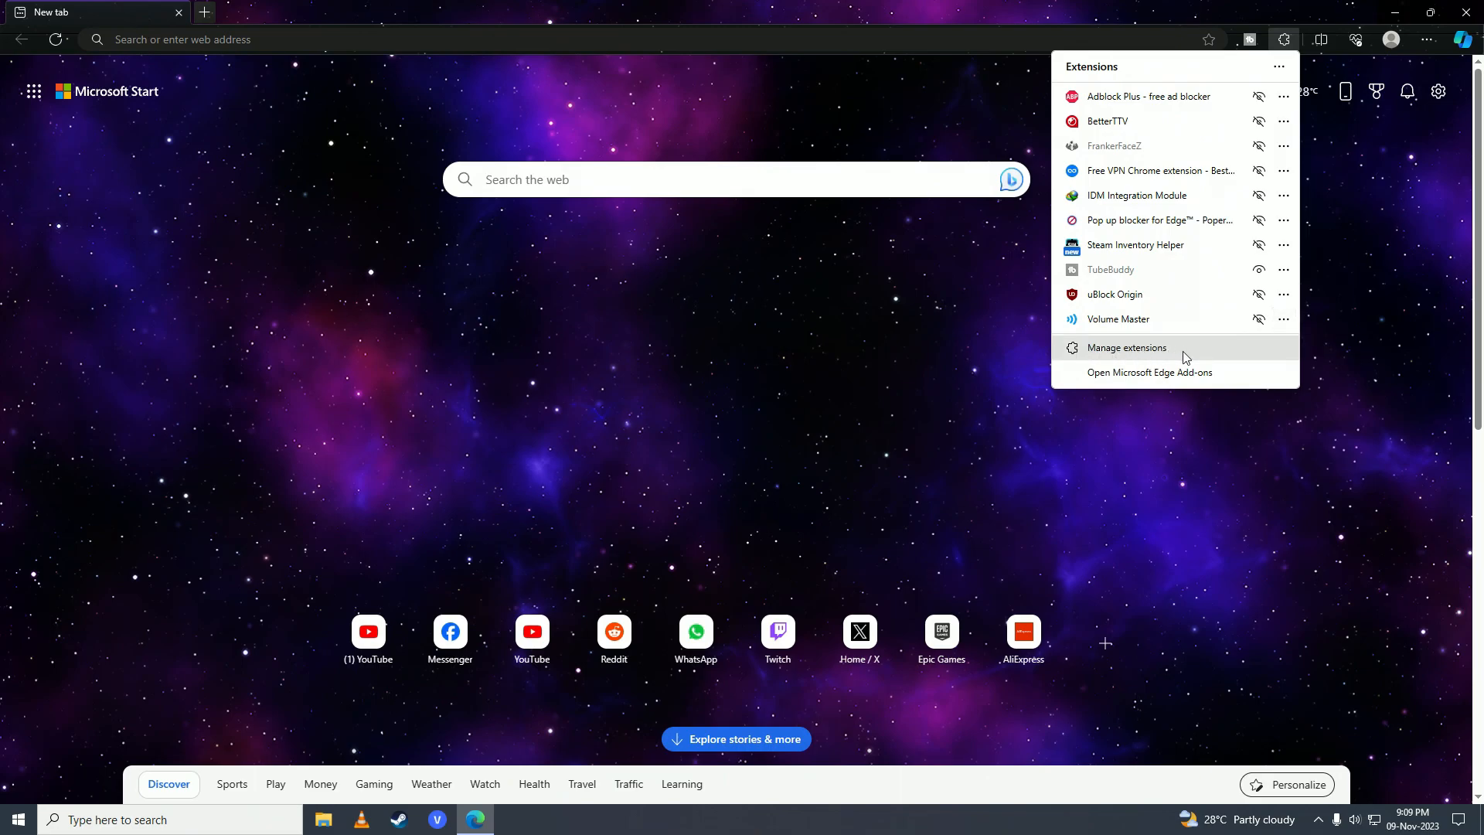
On the Manage extensions page, switch Poper Blocker off and turn BetterTTV back on
{"action": "left_click", "coordinate": [1126, 348]}
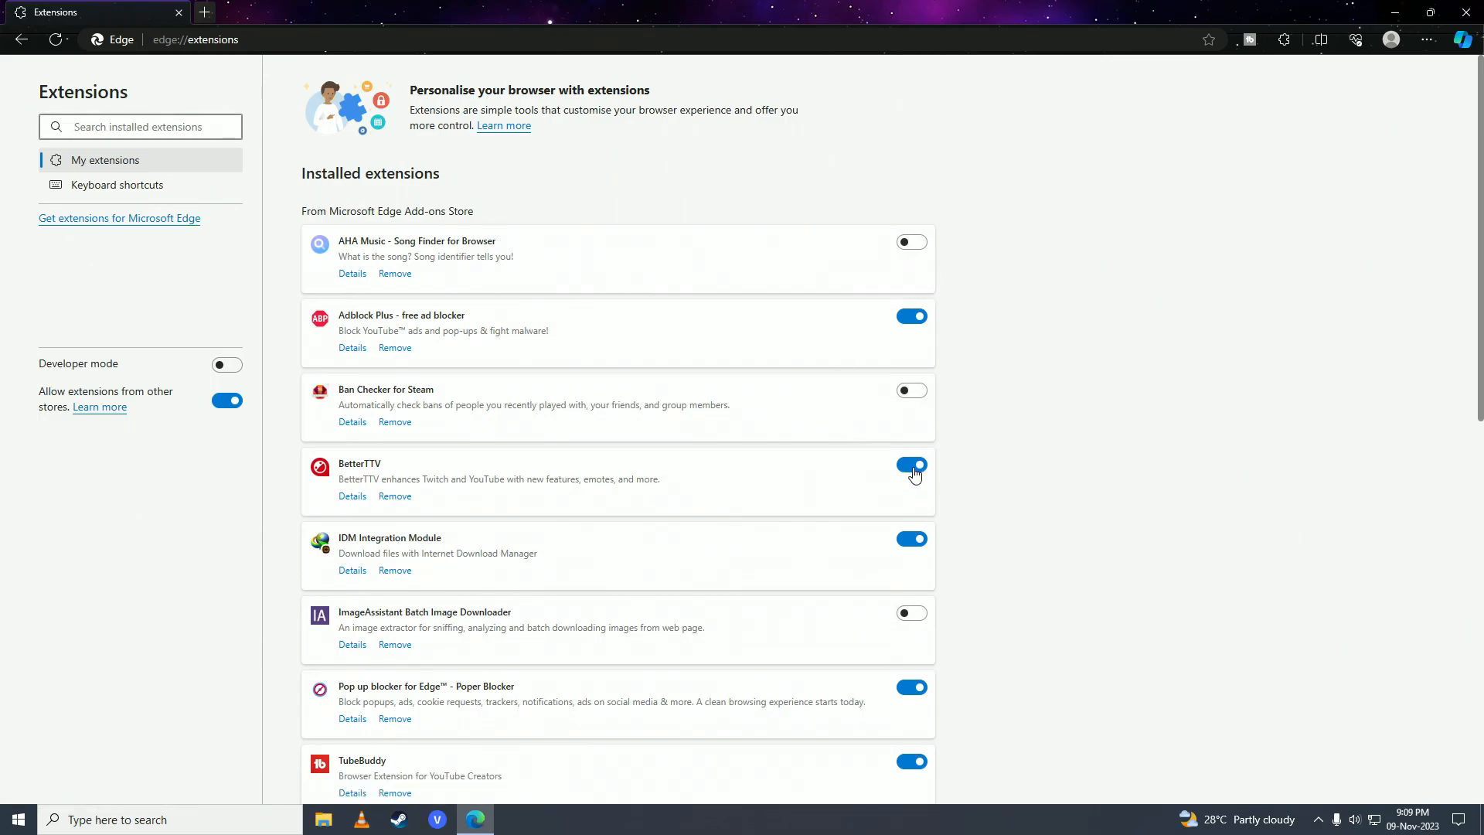
{"action": "scroll", "scroll_direction": "down", "scroll_amount": 3}
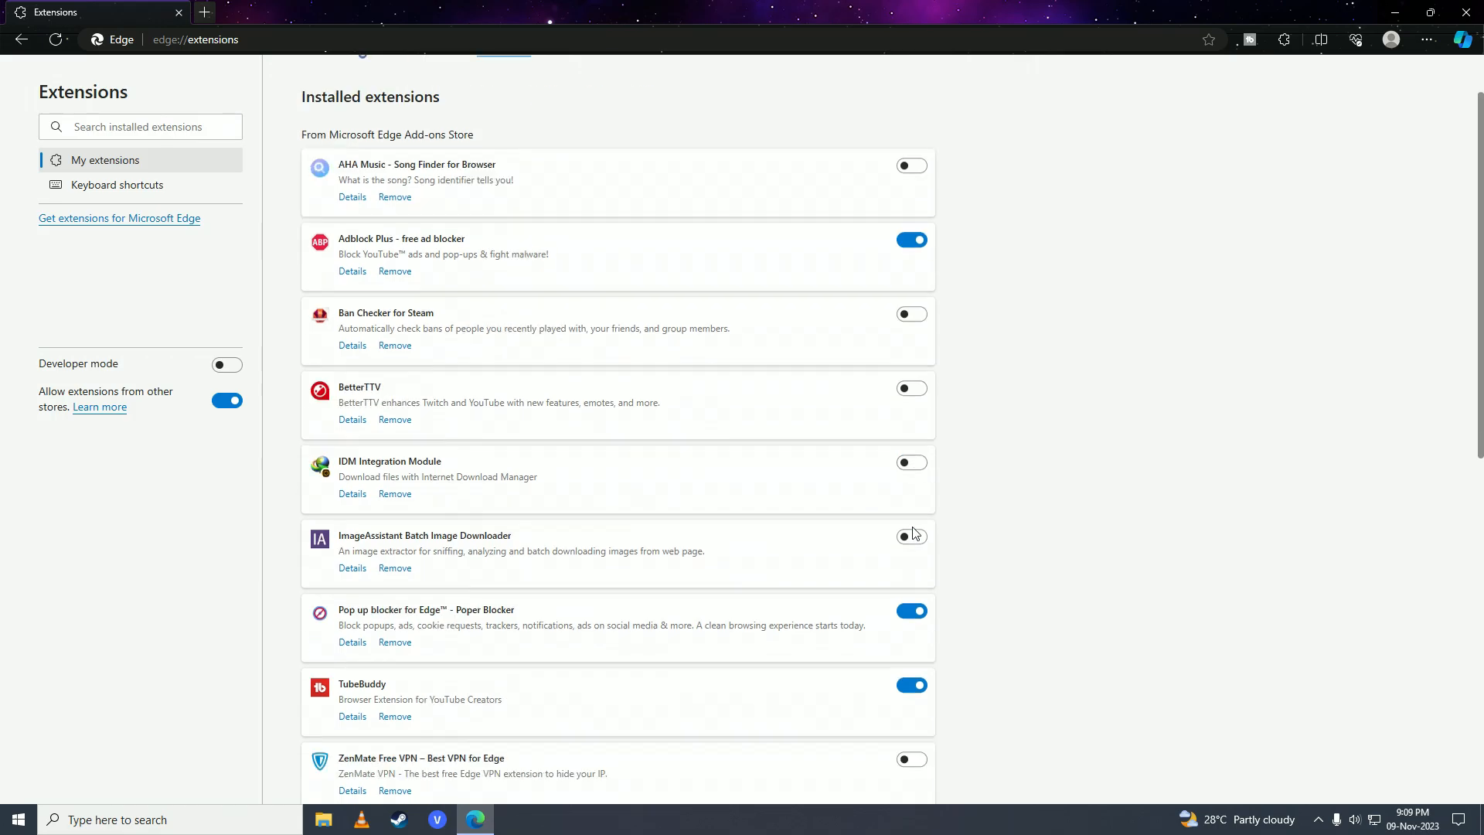
{"action": "scroll", "scroll_direction": "down", "scroll_amount": 3}
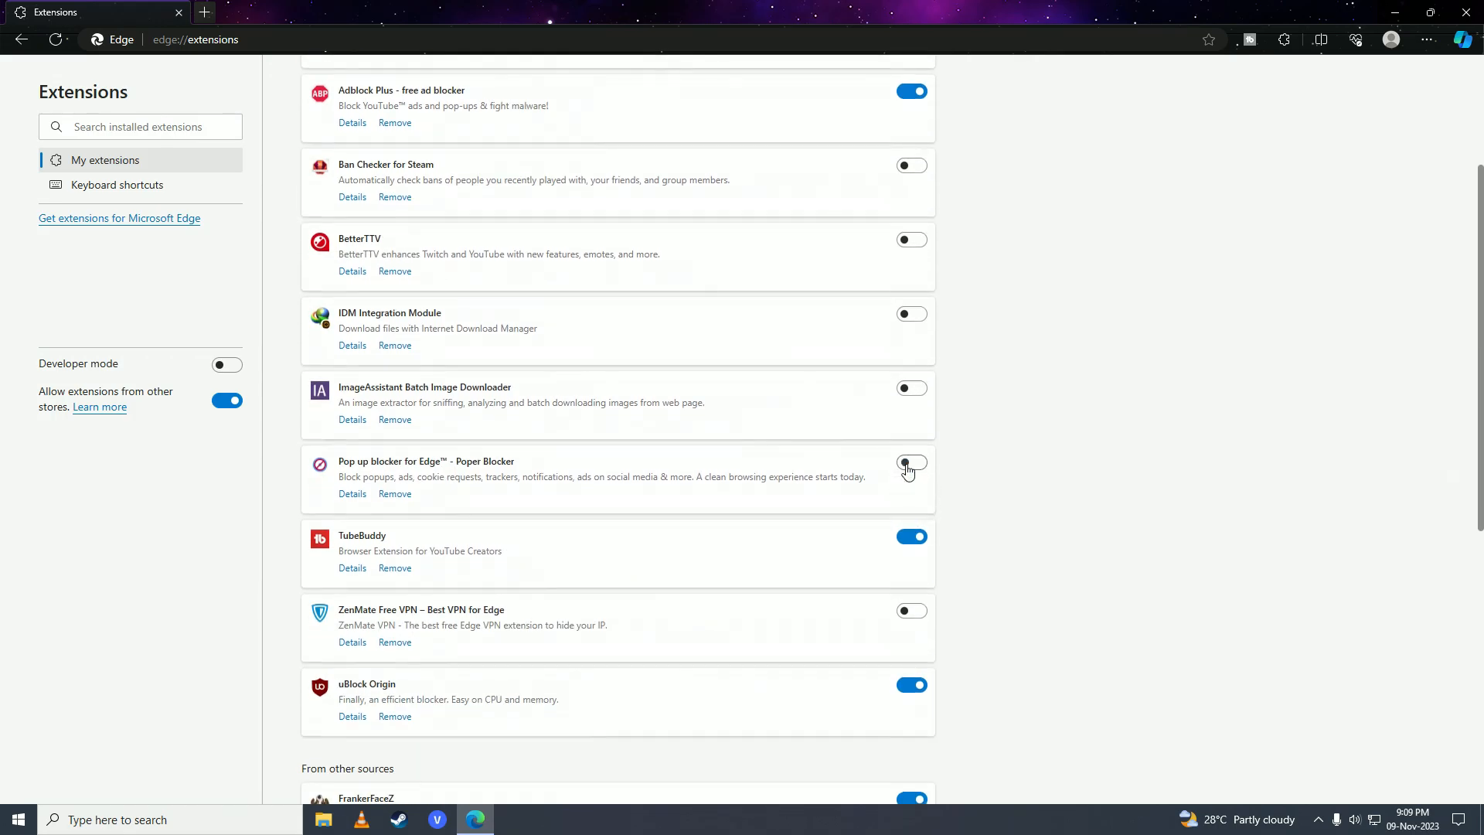
{"action": "left_click", "coordinate": [395, 493]}
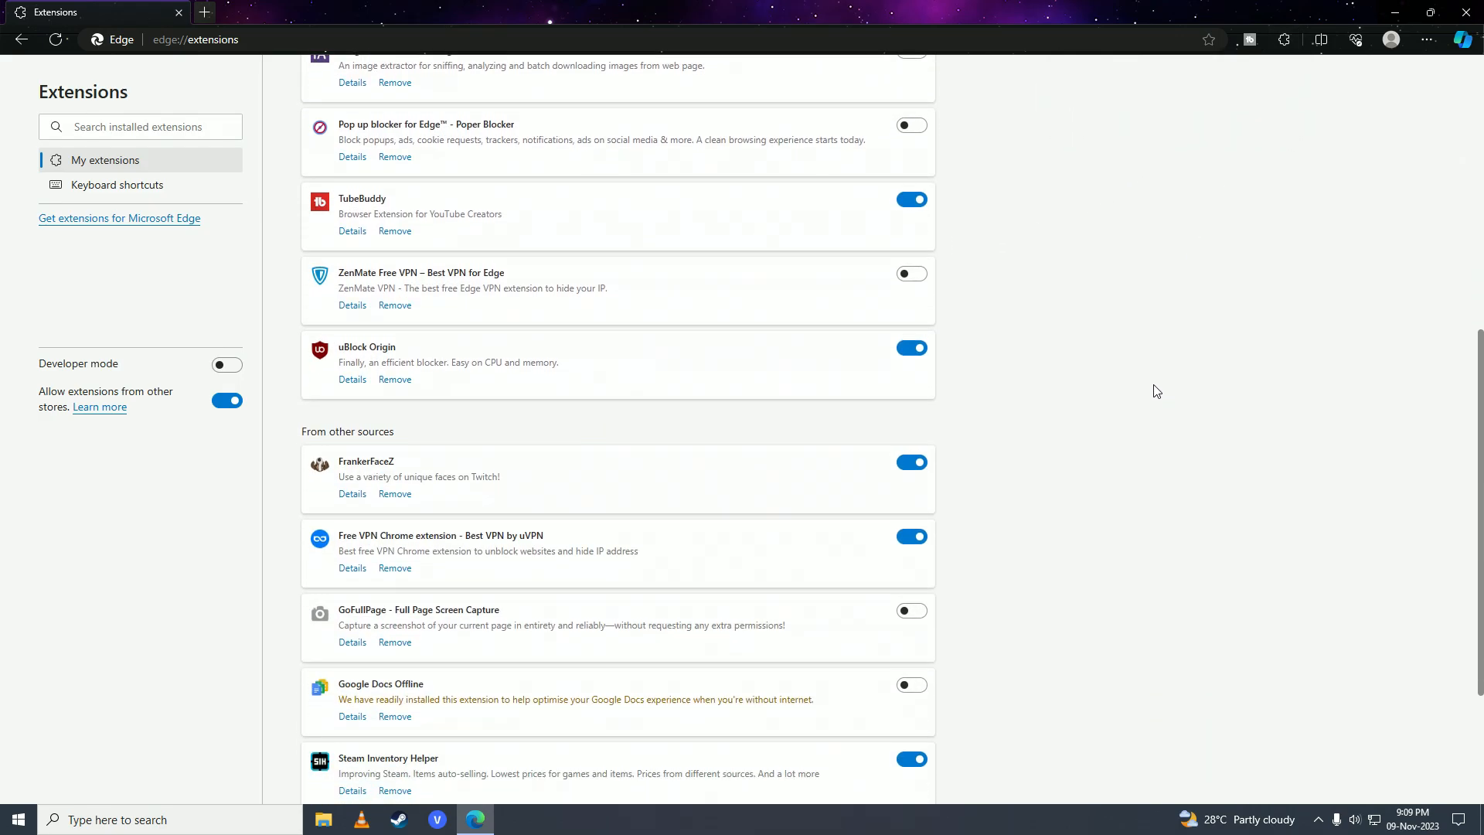
{"action": "scroll", "scroll_direction": "up", "scroll_amount": 3}
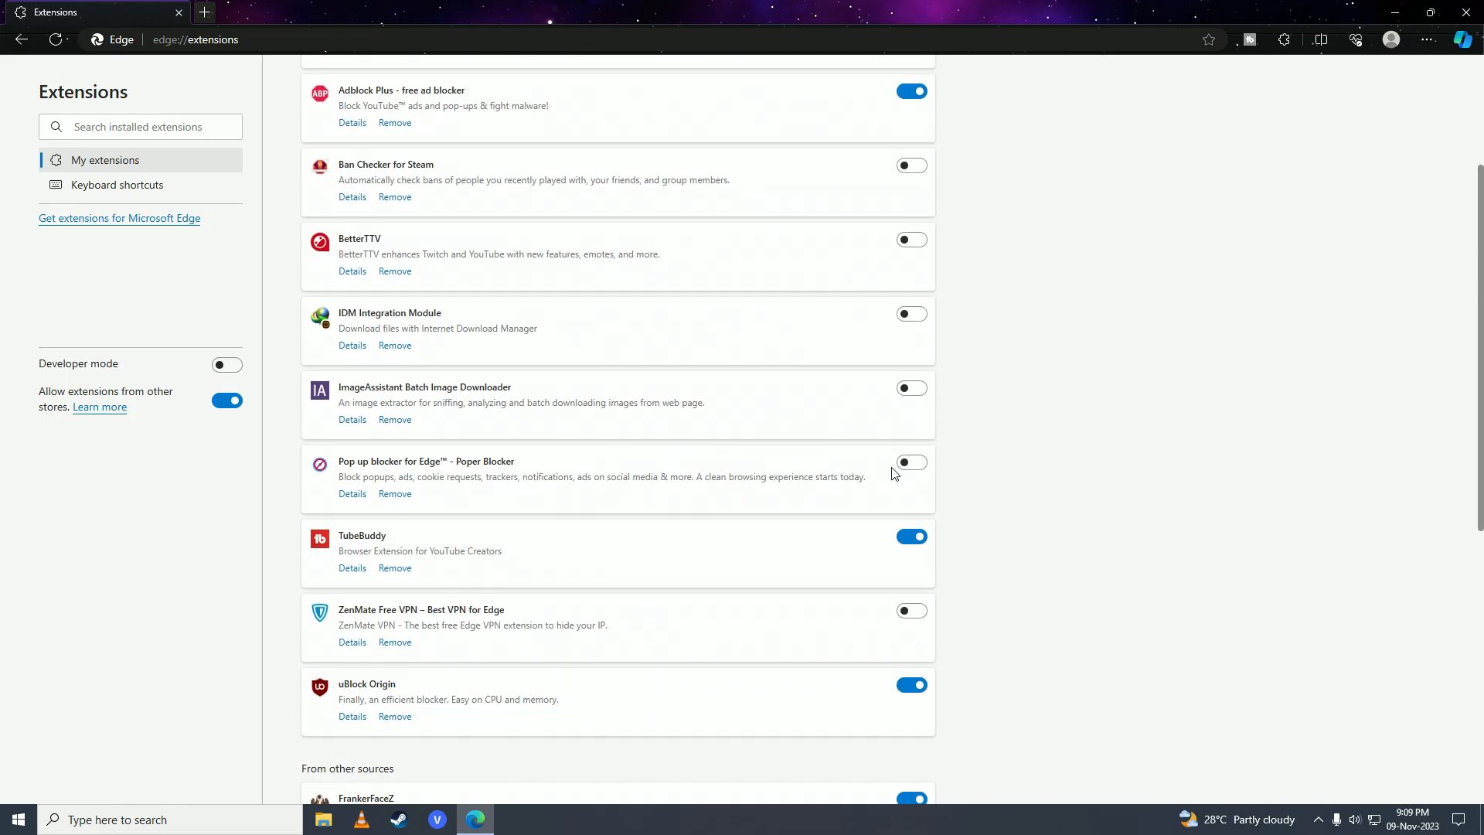
{"action": "scroll", "scroll_direction": "up", "scroll_amount": 3}
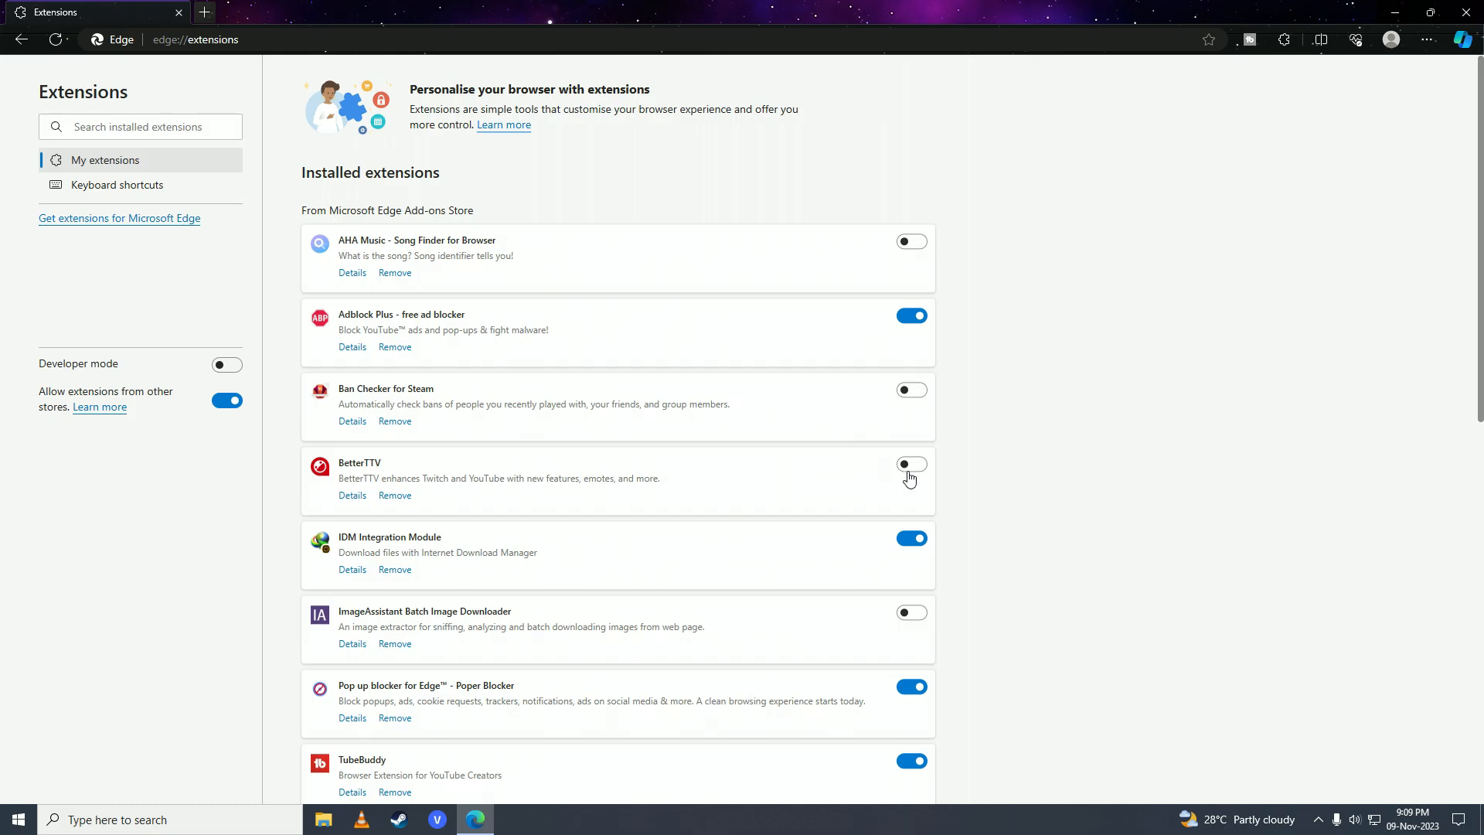
{"action": "left_click", "coordinate": [910, 464]}
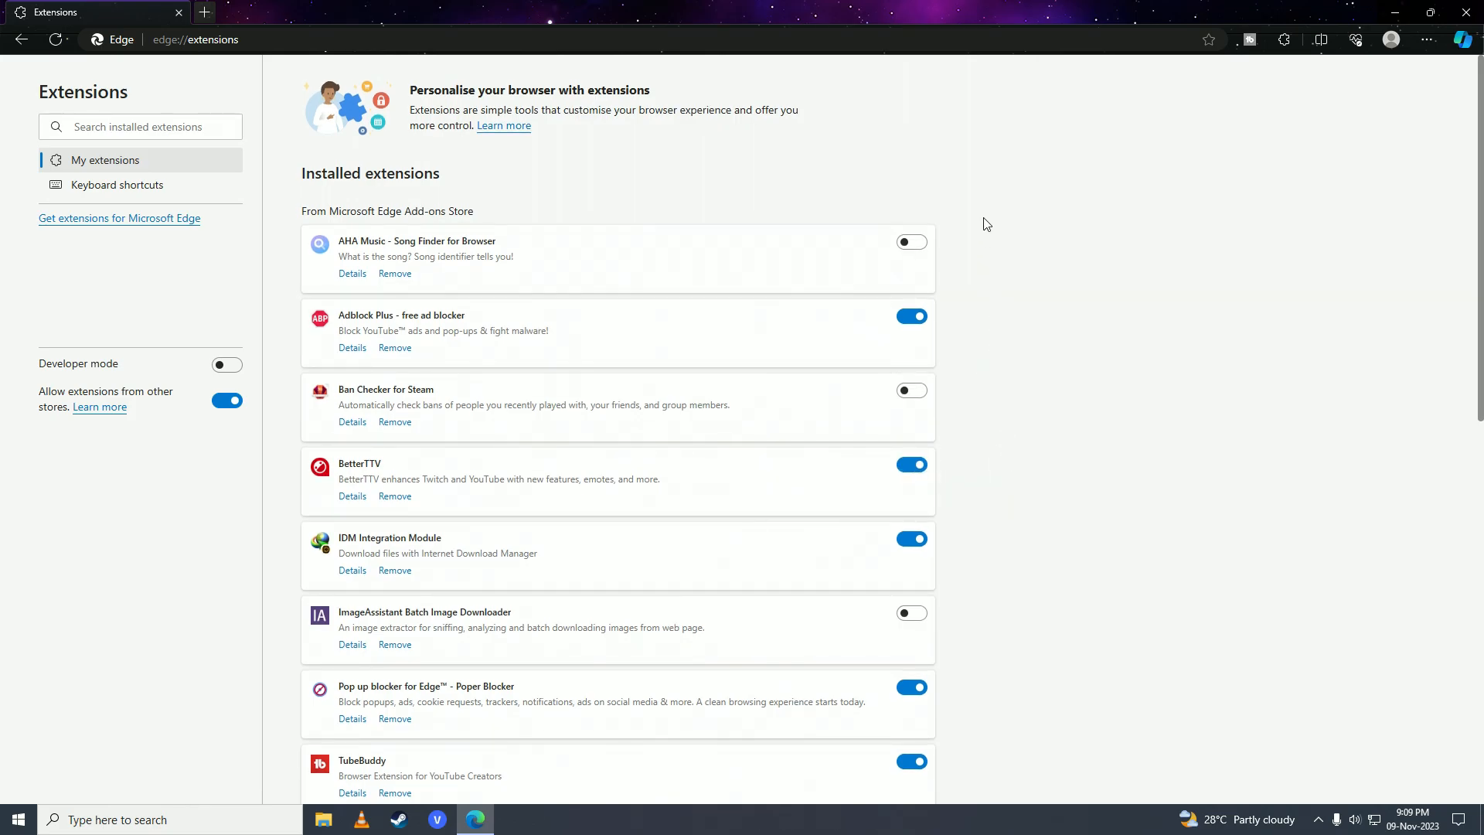
{"action": "mouse_move", "coordinate": [1003, 218]}
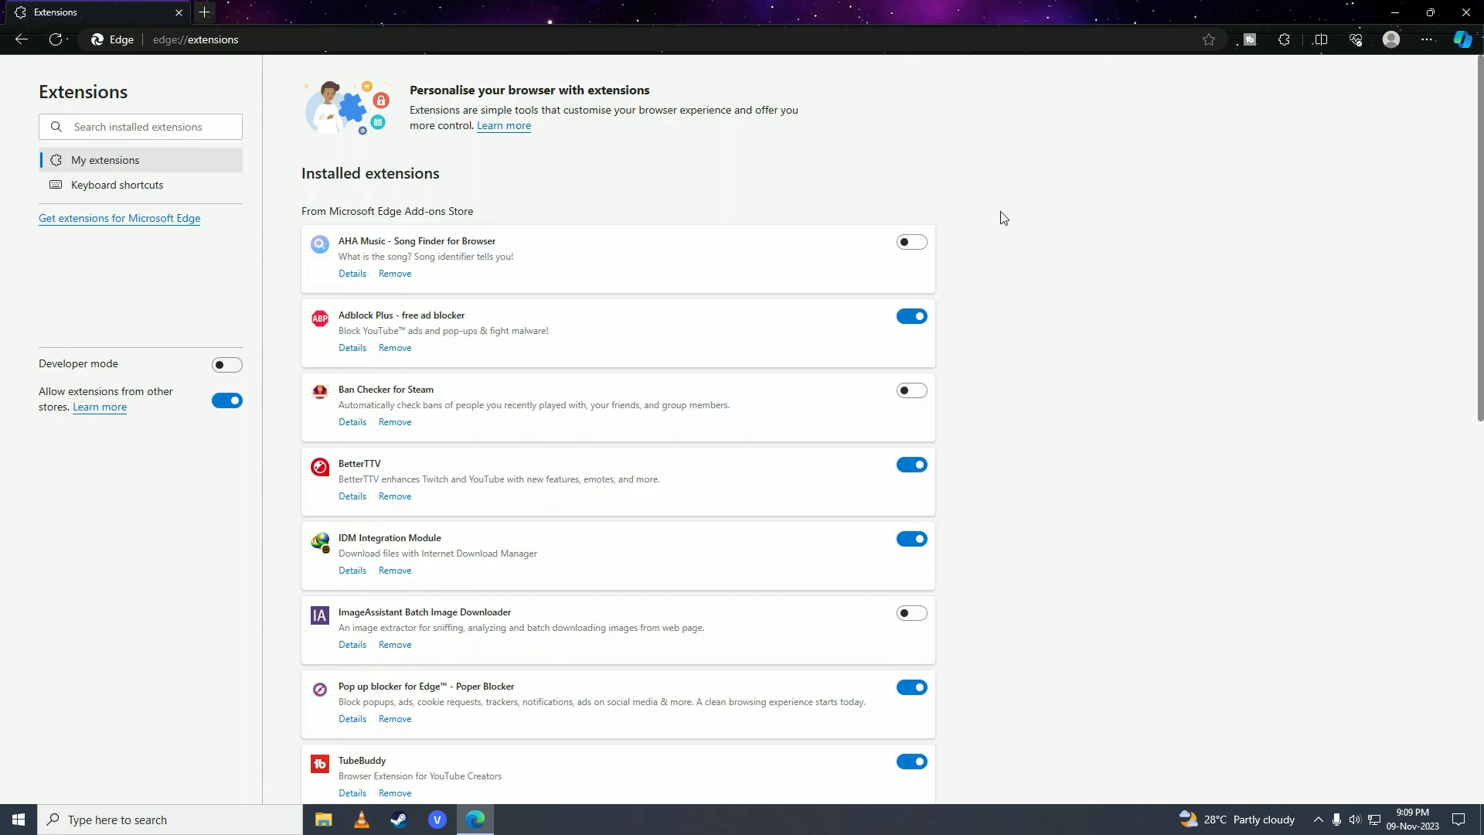